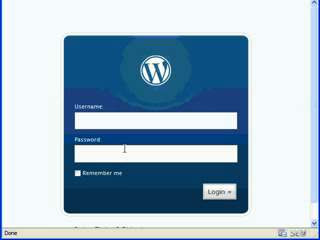
pyautogui.moveTo(187, 173)
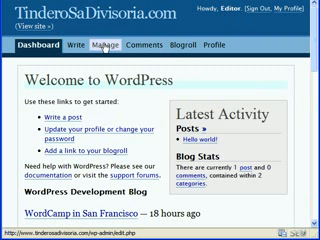
pyautogui.moveTo(265, 46)
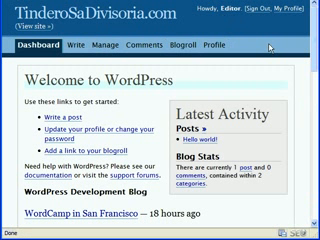
pyautogui.moveTo(255, 47)
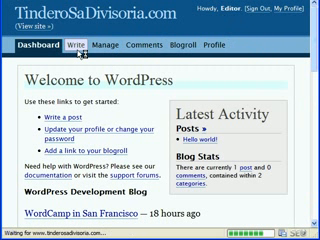
# Open a blank Write Post form and place the cursor in its Title field
pyautogui.click(73, 46)
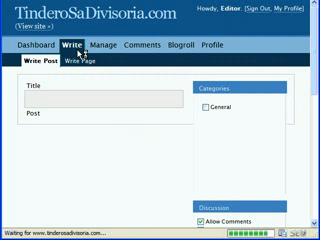
pyautogui.click(42, 65)
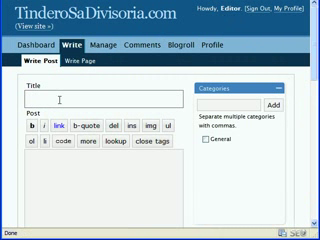
# Enter title 'Test Post', an introductory teaser paragraph, a <!--more--> break, and the remaining body text
pyautogui.write('Test Post')
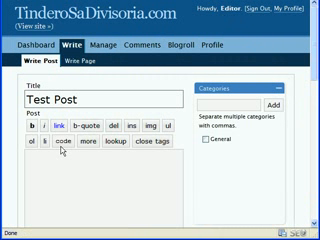
pyautogui.write('YOu can write her')
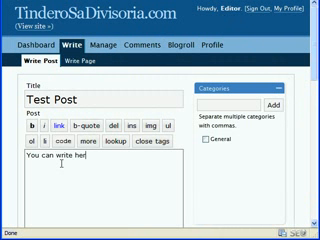
pyautogui.write('your introducto')
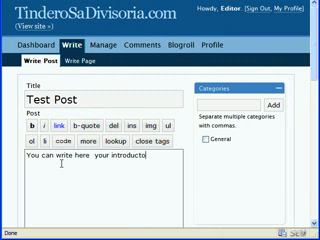
pyautogui.write('ry parag')
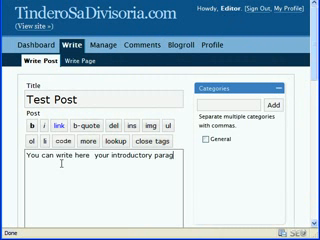
pyautogui.write('paragraph. A teaser, if you will.')
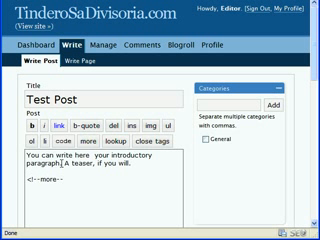
pyautogui.write('And the rest of your post')
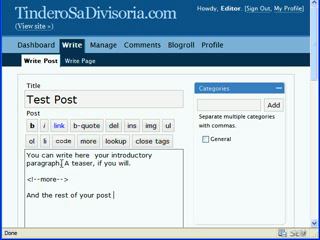
pyautogui.write('is typed here.')
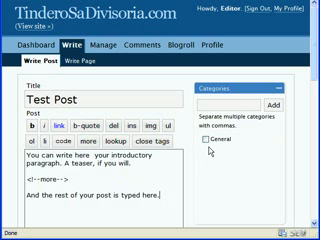
pyautogui.click(248, 103)
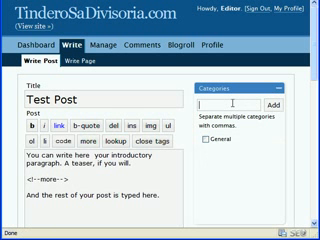
pyautogui.write('New Cate')
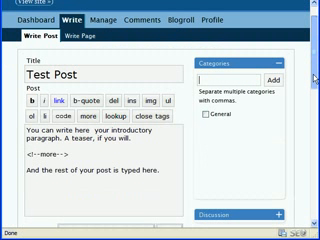
pyautogui.scroll(-3)
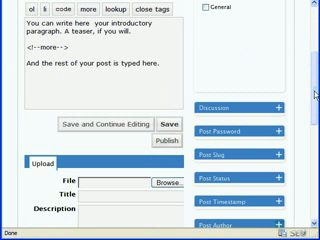
pyautogui.scroll(3)
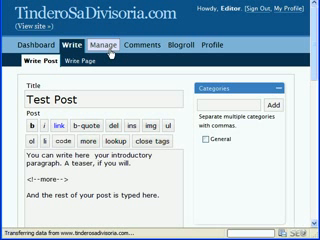
# Open the Manage Posts list and scroll through it, showing only the 'Hello world!' post
pyautogui.click(97, 45)
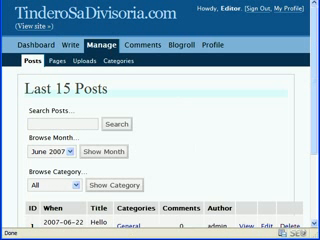
pyautogui.scroll(-3)
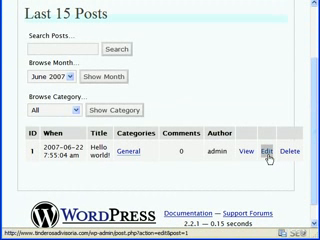
pyautogui.scroll(3)
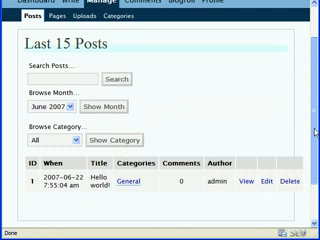
pyautogui.scroll(3)
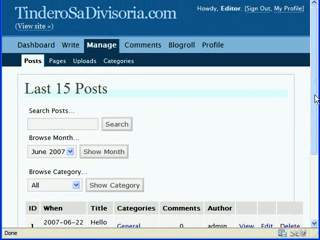
pyautogui.moveTo(291, 92)
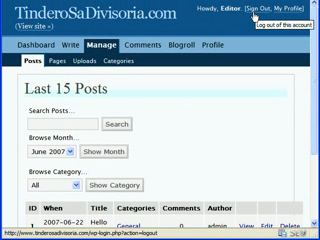
pyautogui.moveTo(253, 28)
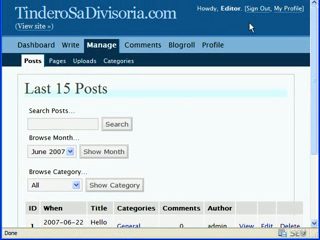